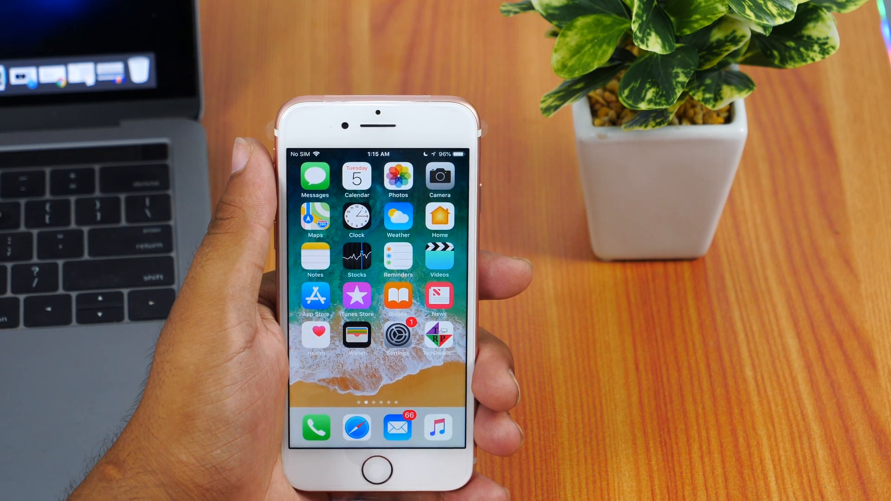
# Download the iOS 12 Beta Software Profile in Safari so its install screen appears
pyautogui.click(357, 428)
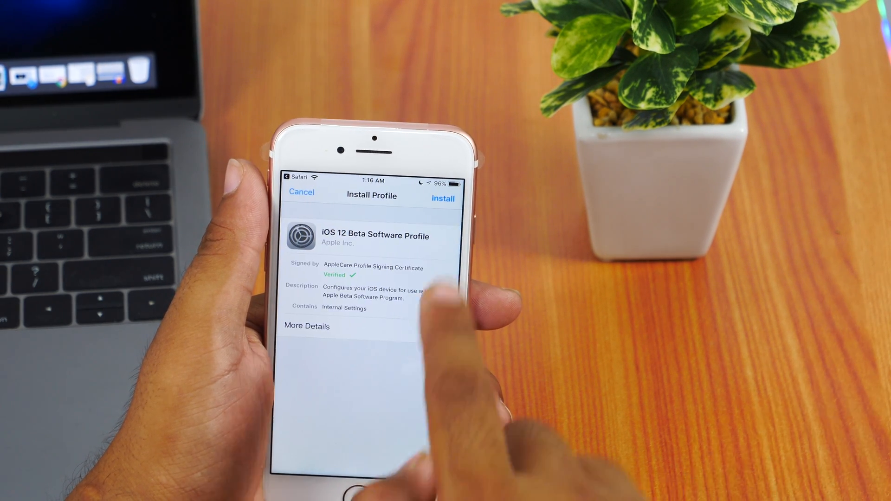
# Install the iOS 12 beta profile, then go to Settings > General to reach Software Update
pyautogui.click(443, 198)
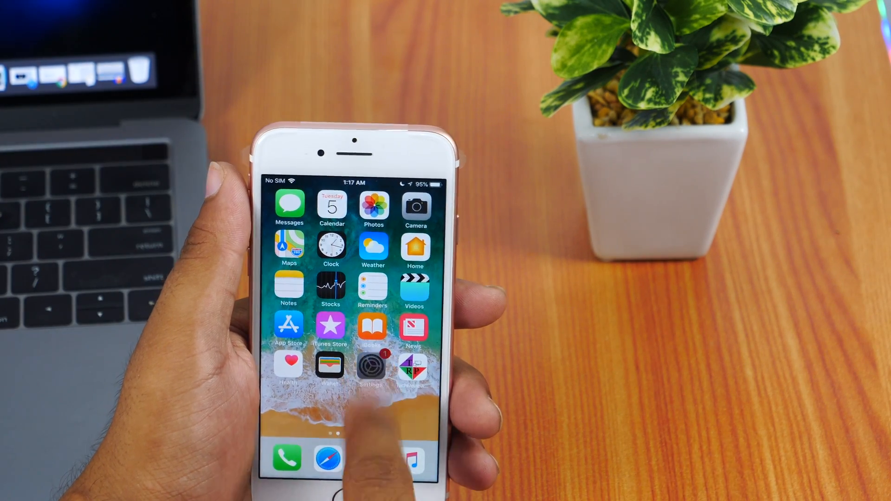
pyautogui.click(367, 369)
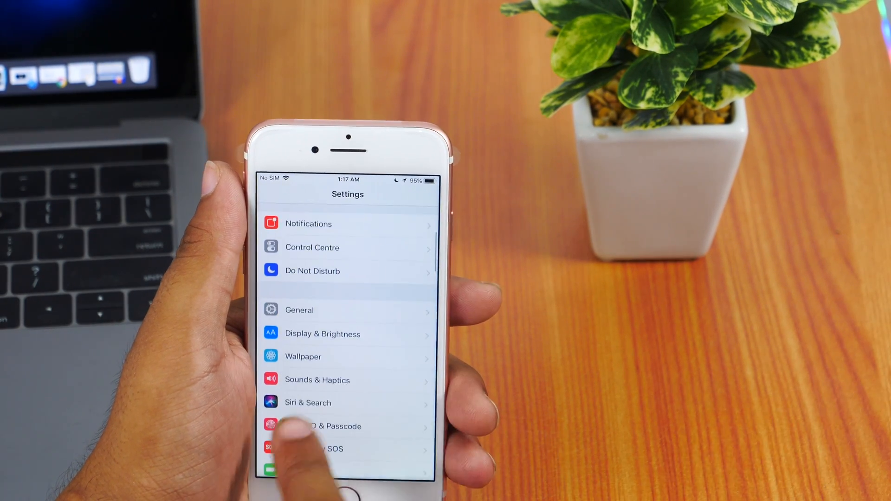
pyautogui.click(299, 310)
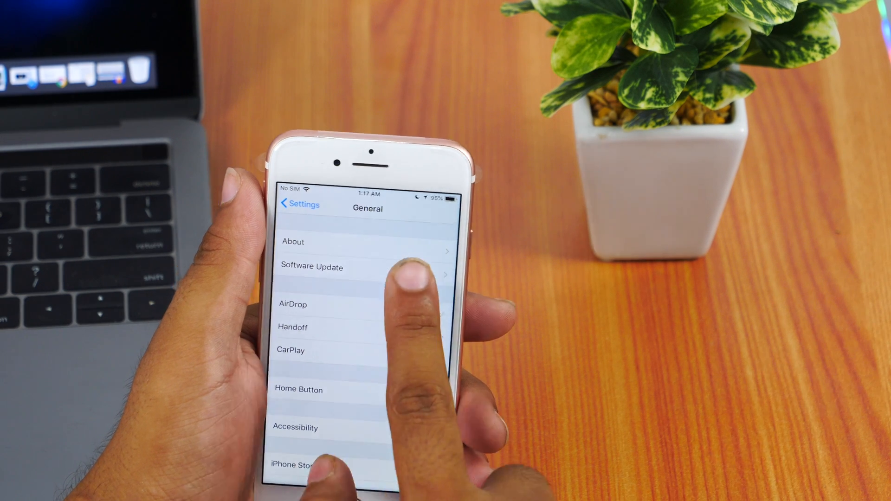